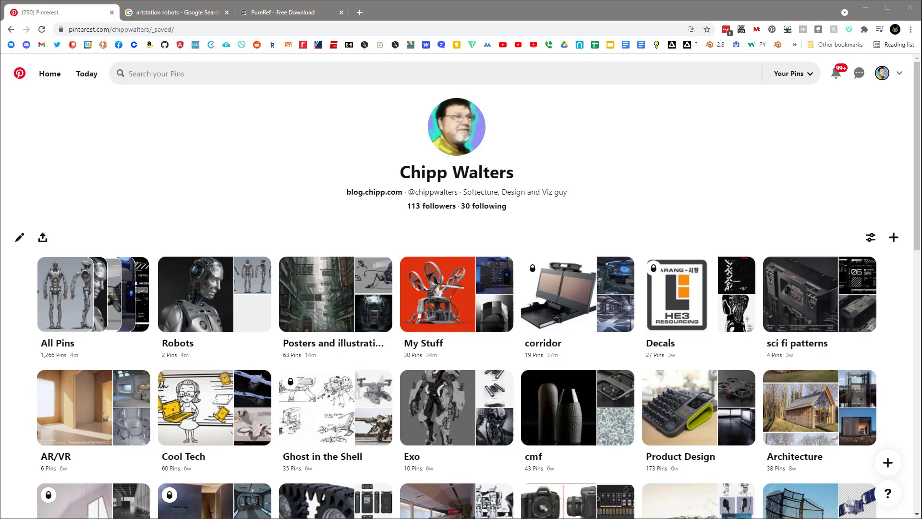
- Save the robot lineup sheet from the artstation robots Google Images results to Pinterest
{"action": "scroll", "scroll_direction": "down", "scroll_amount": 3}
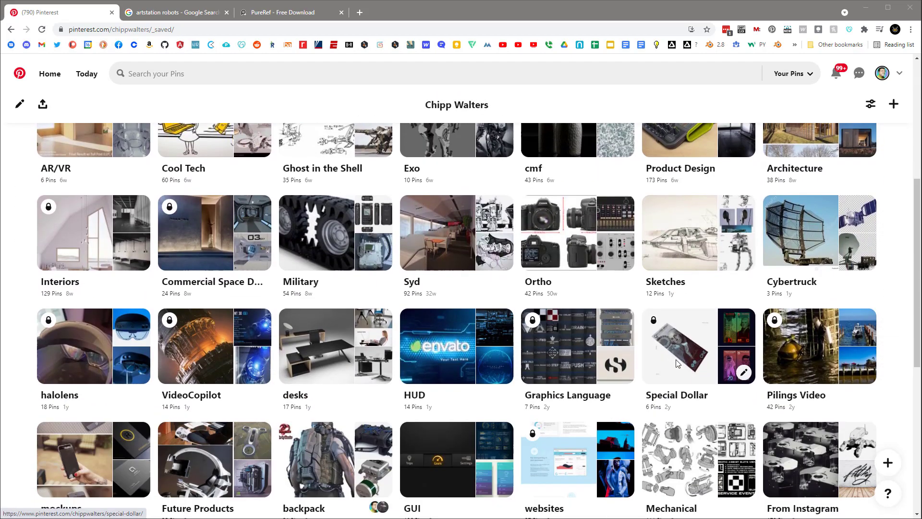
{"action": "scroll", "scroll_direction": "up", "scroll_amount": 3}
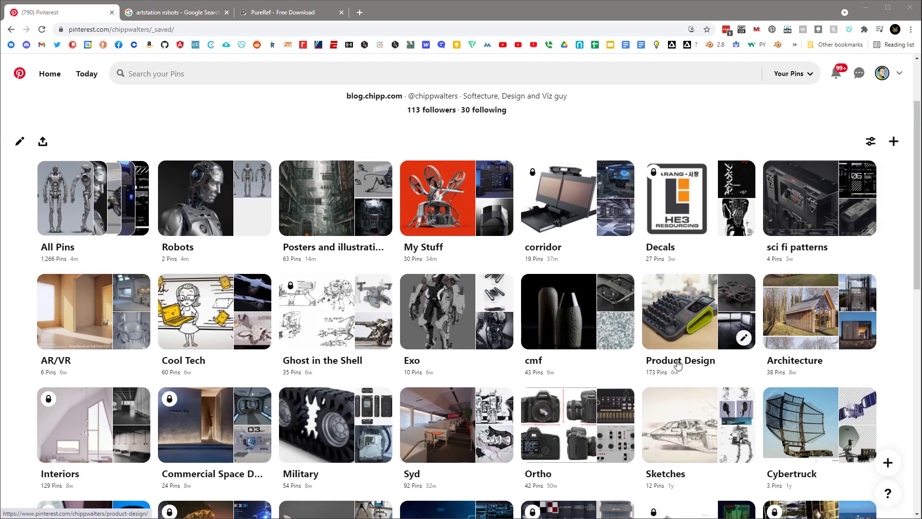
{"action": "mouse_move", "coordinate": [705, 206]}
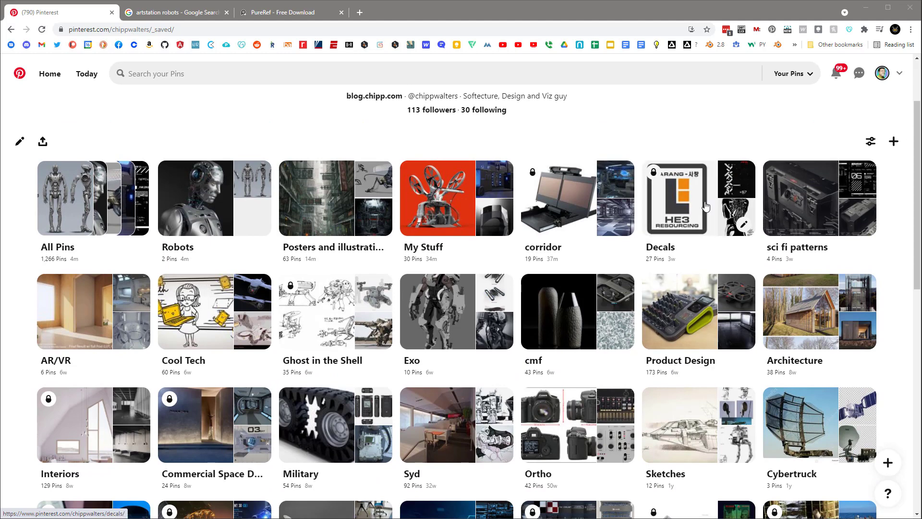
{"action": "scroll", "scroll_direction": "down", "scroll_amount": 3}
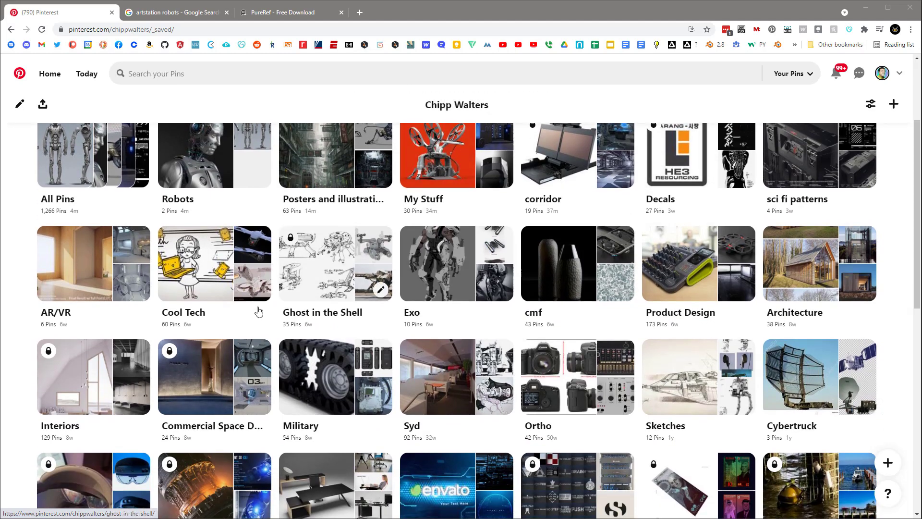
{"action": "mouse_move", "coordinate": [611, 263]}
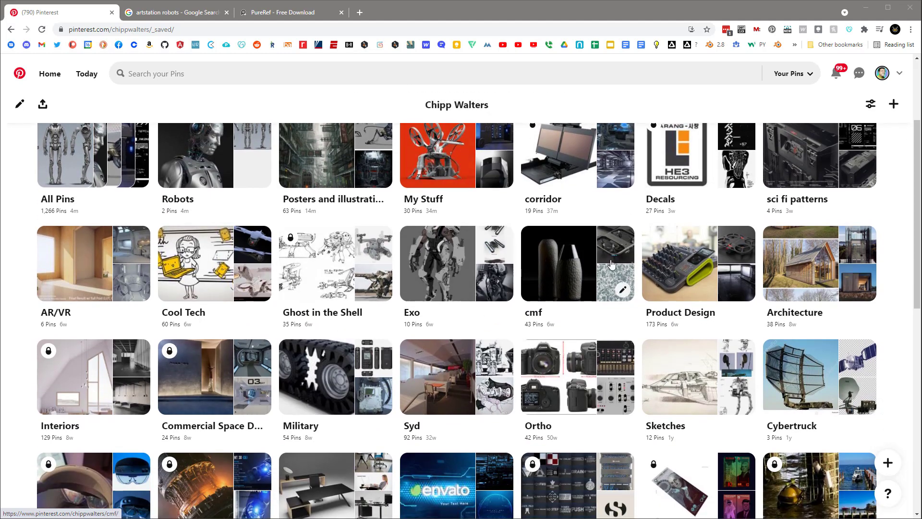
{"action": "scroll", "scroll_direction": "down", "scroll_amount": 3}
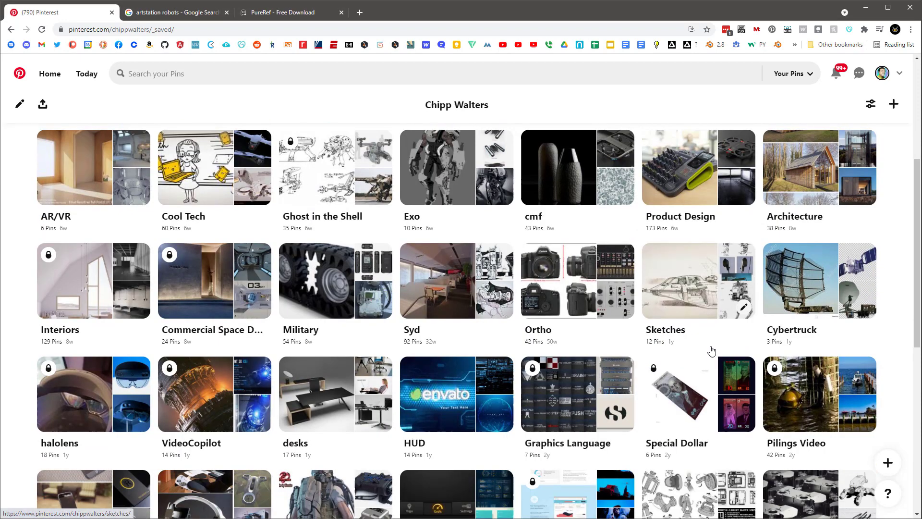
{"action": "scroll", "scroll_direction": "down", "scroll_amount": 3}
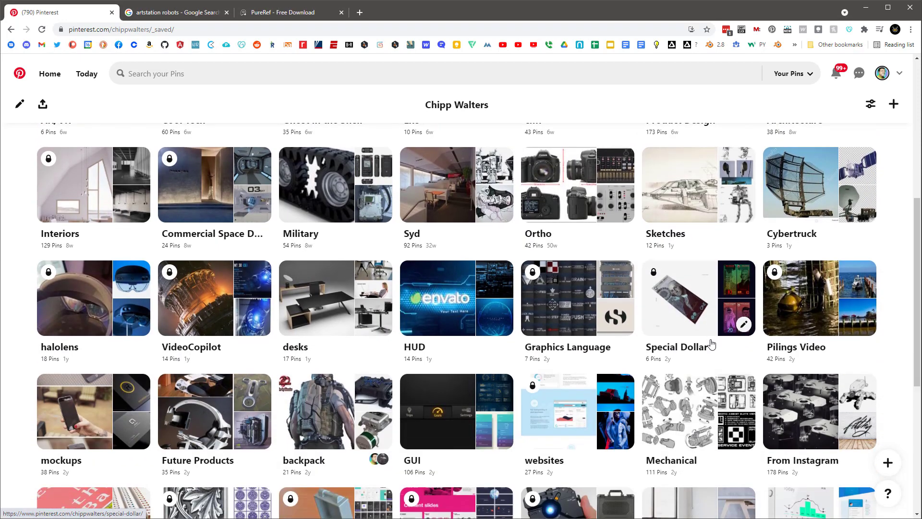
{"action": "scroll", "scroll_direction": "up", "scroll_amount": 3}
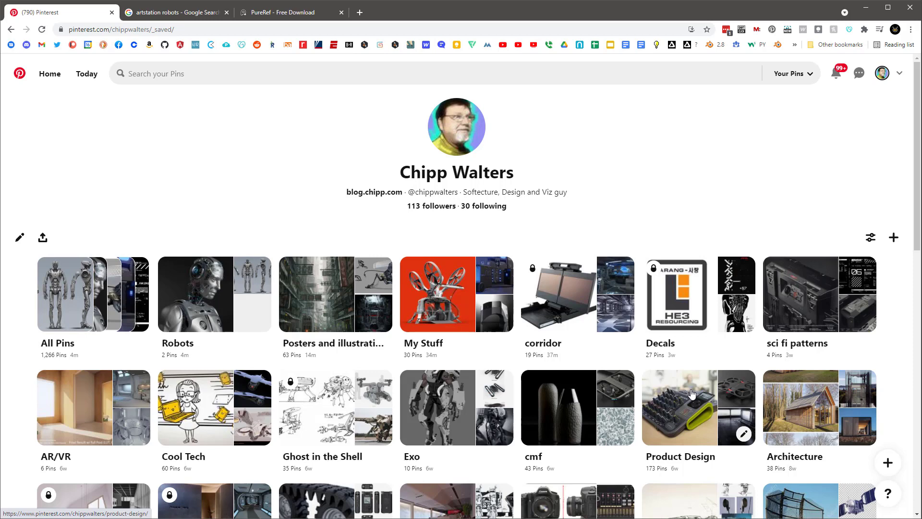
{"action": "mouse_move", "coordinate": [688, 364]}
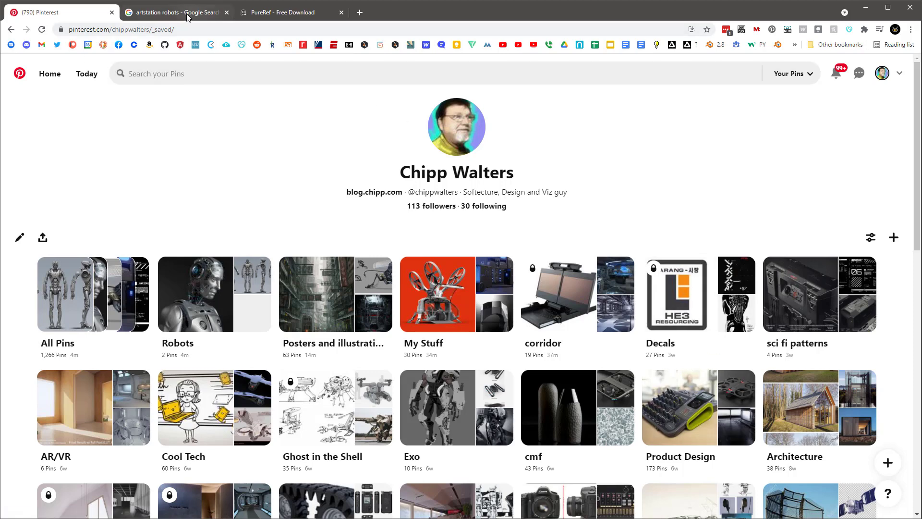
{"action": "left_click", "coordinate": [173, 12]}
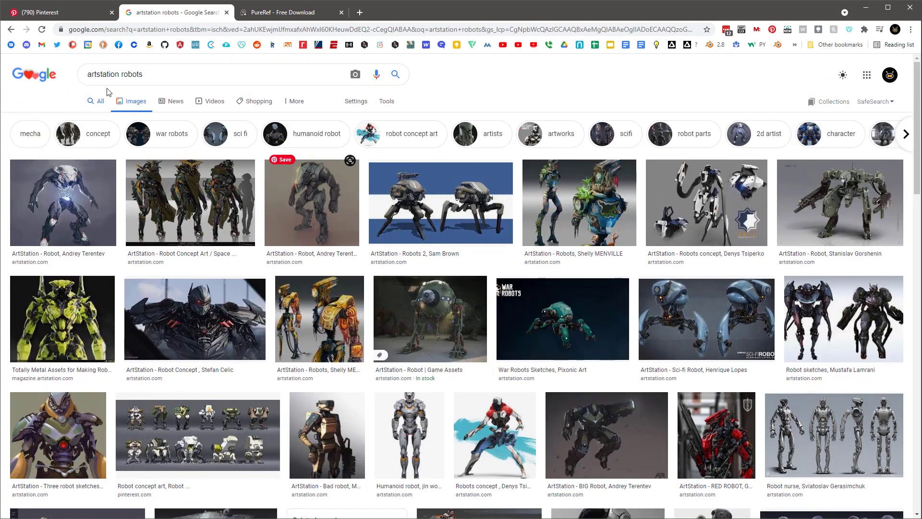
{"action": "scroll", "scroll_direction": "down", "scroll_amount": 3}
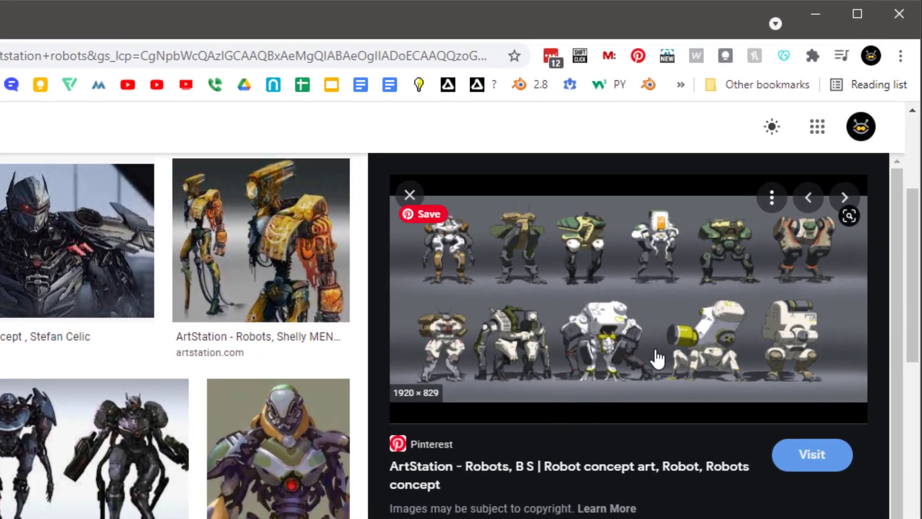
{"action": "mouse_move", "coordinate": [683, 351]}
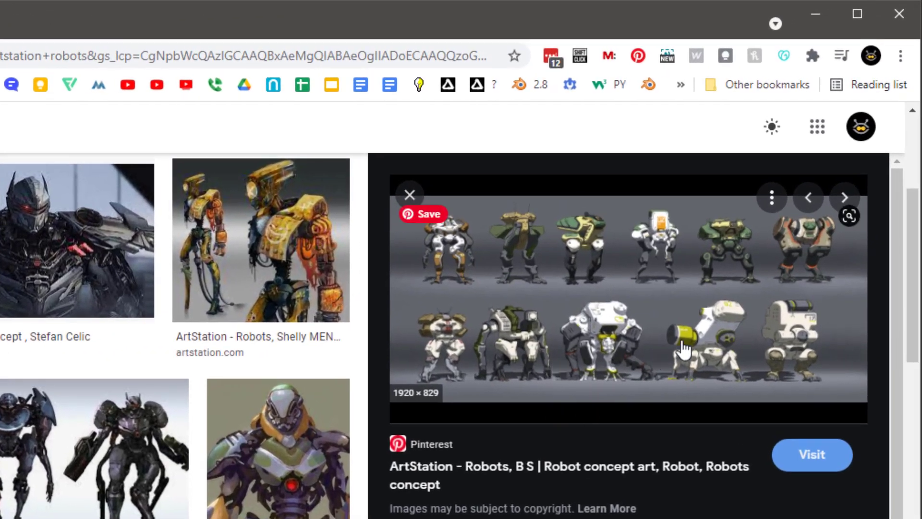
{"action": "left_click", "coordinate": [422, 214]}
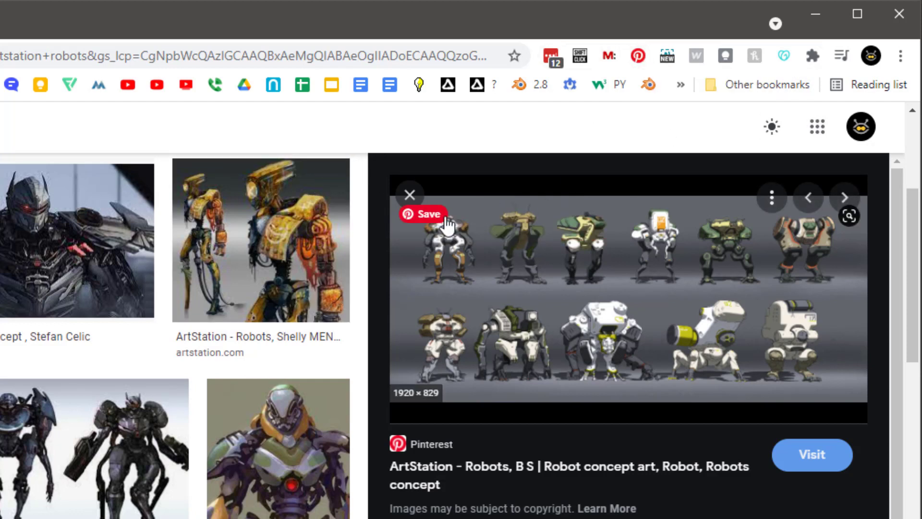
{"action": "left_click", "coordinate": [422, 214]}
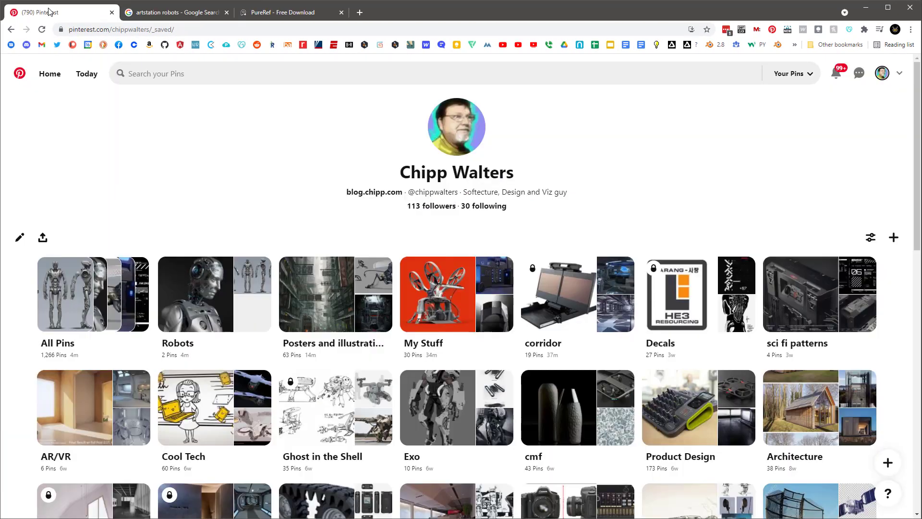
- Open the new robot lineup pin on the Robots board and show its more-options menu
{"action": "scroll", "scroll_direction": "down", "scroll_amount": 3}
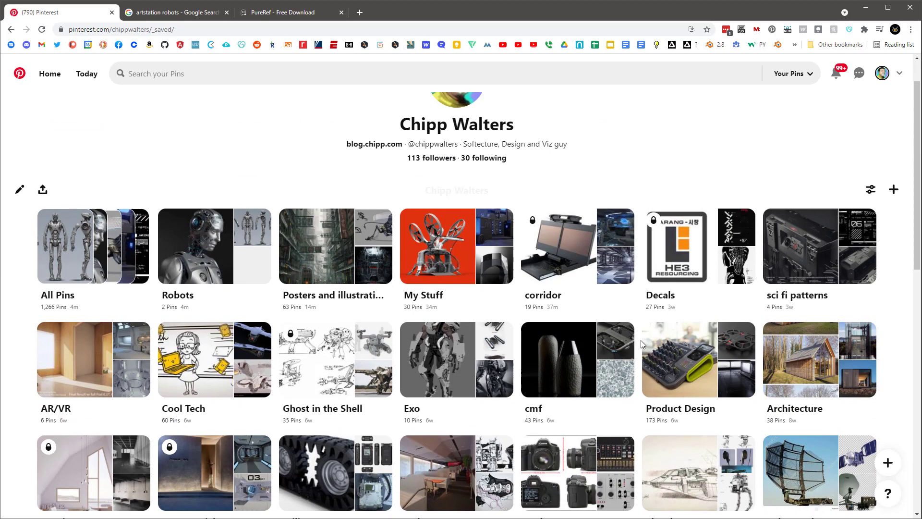
{"action": "mouse_move", "coordinate": [210, 248]}
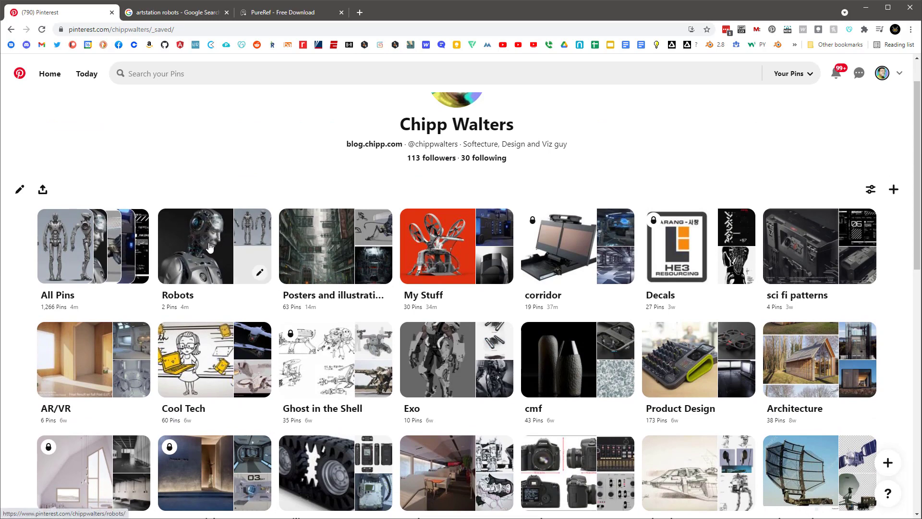
{"action": "left_click", "coordinate": [194, 246]}
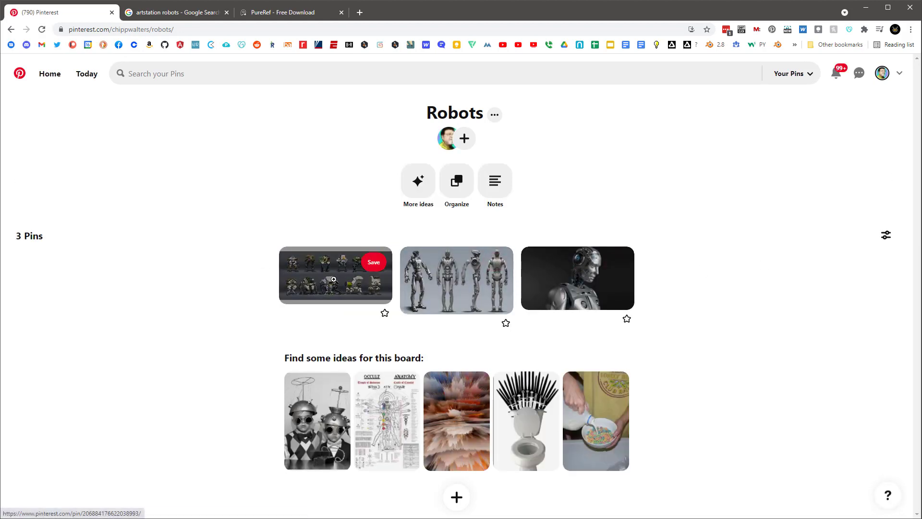
{"action": "left_click", "coordinate": [335, 275]}
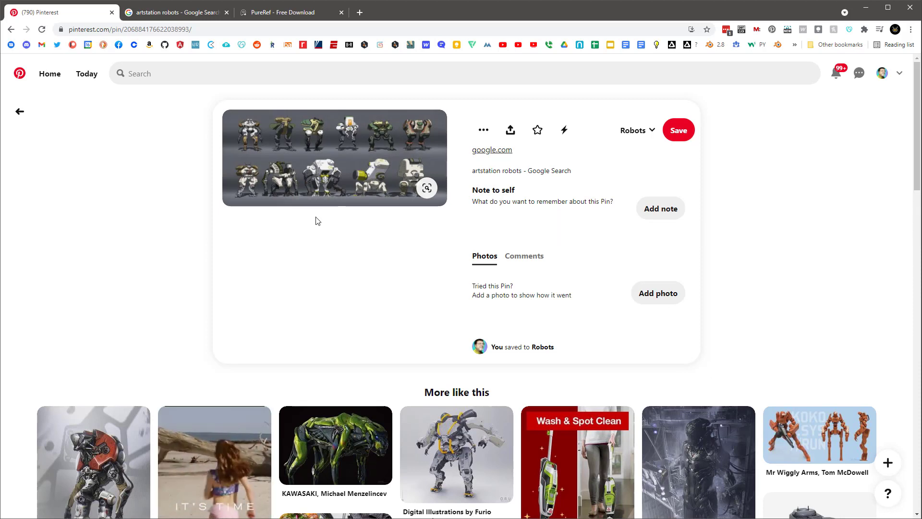
{"action": "mouse_move", "coordinate": [456, 159]}
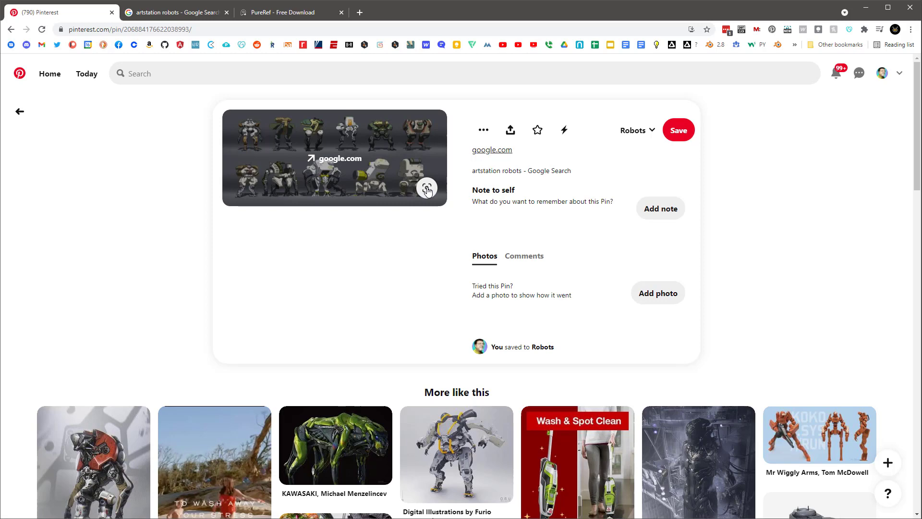
{"action": "left_click", "coordinate": [428, 188]}
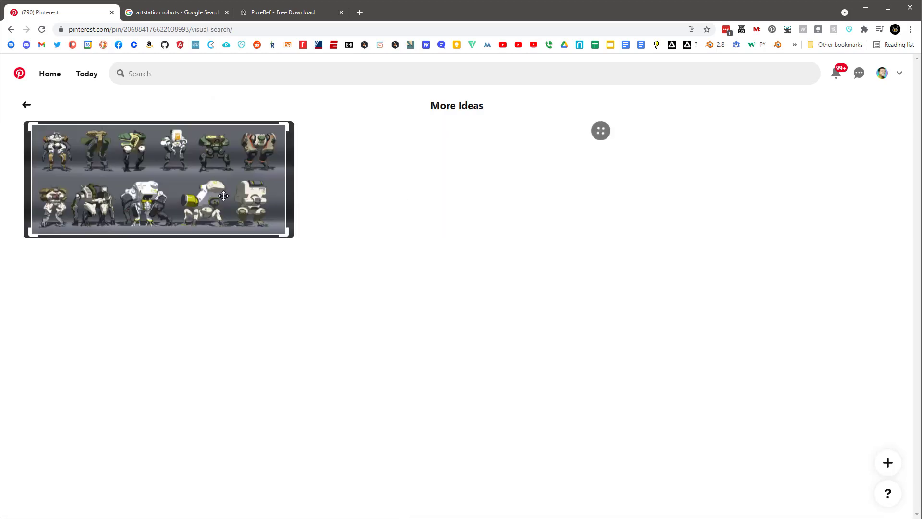
{"action": "left_click", "coordinate": [158, 180]}
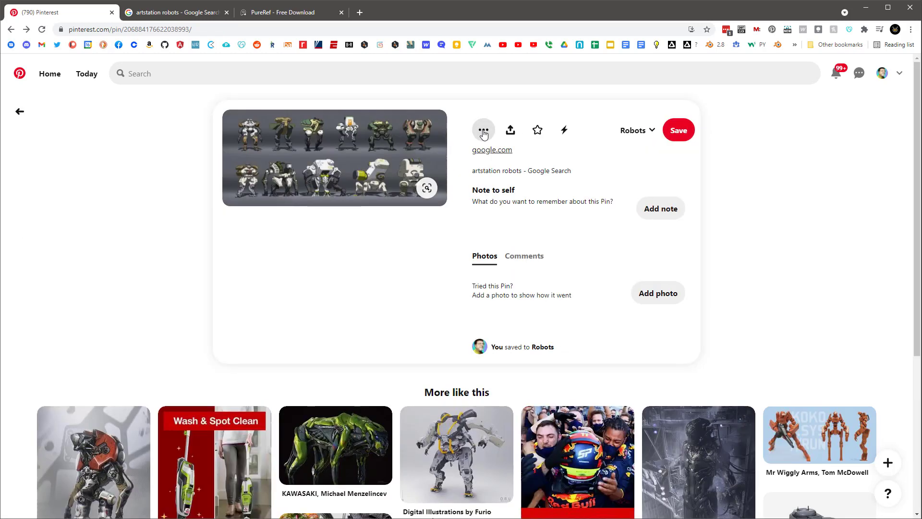
{"action": "left_click", "coordinate": [483, 129]}
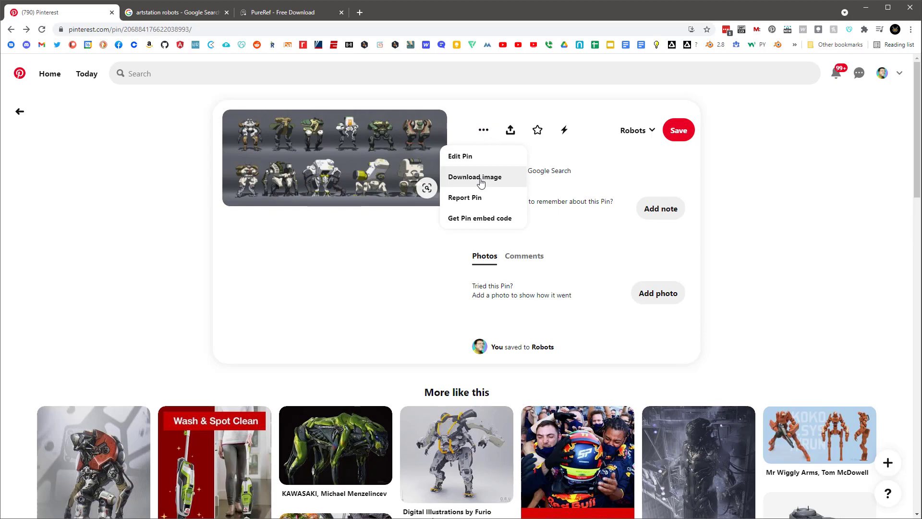
- Trigger the free PureRef Windows download and return to the robot lineup pin
{"action": "left_click", "coordinate": [475, 176]}
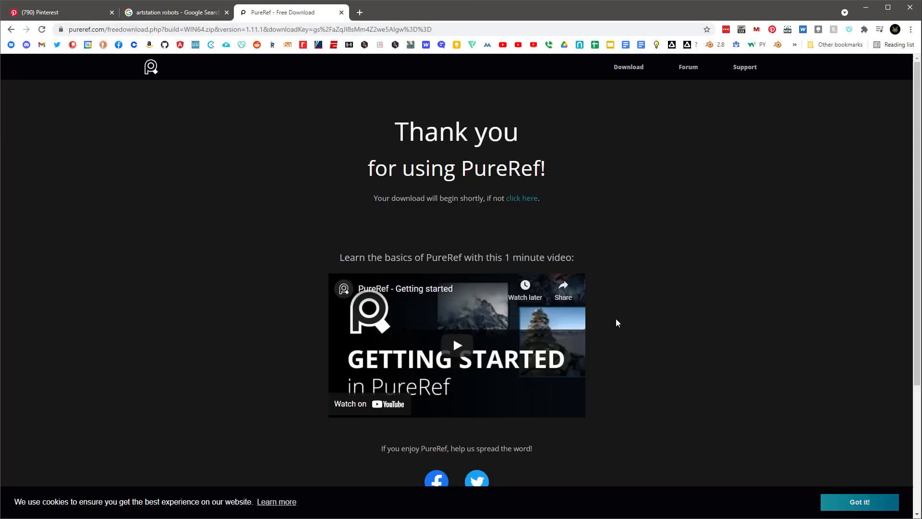
{"action": "mouse_move", "coordinate": [665, 269]}
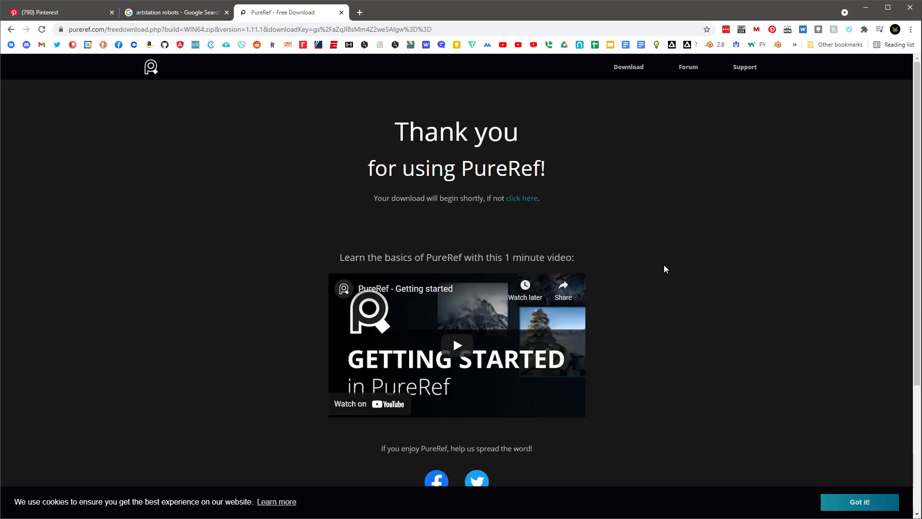
{"action": "left_click", "coordinate": [59, 12]}
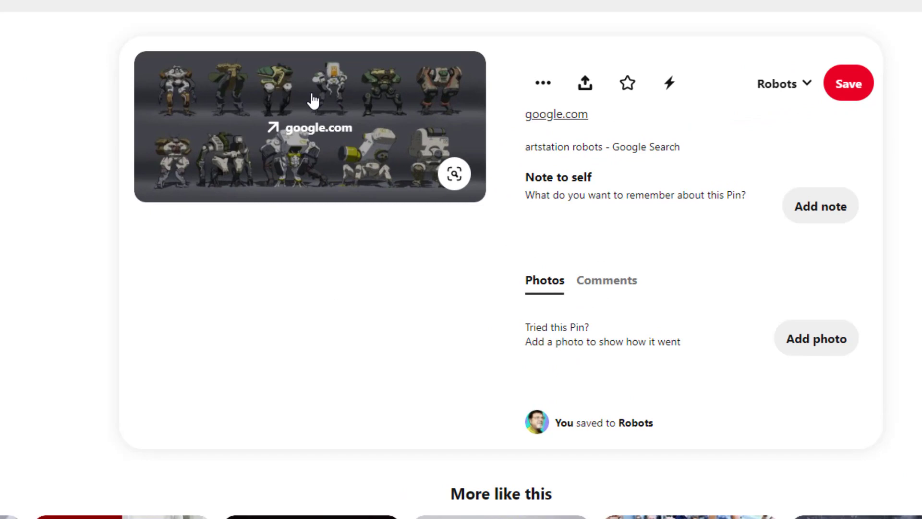
- Open the lineup image in a new tab, change 564x to originals, and copy the full-size sheet
{"action": "right_click", "coordinate": [315, 100]}
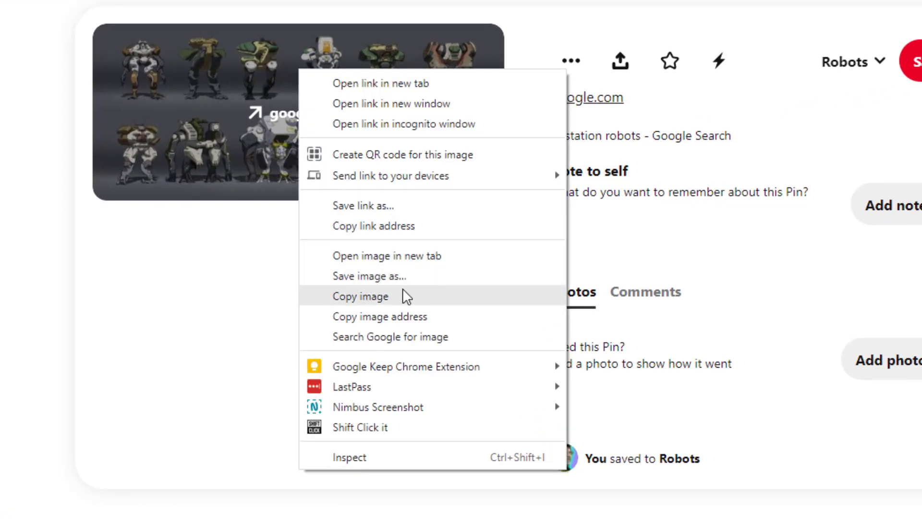
{"action": "left_click", "coordinate": [387, 255]}
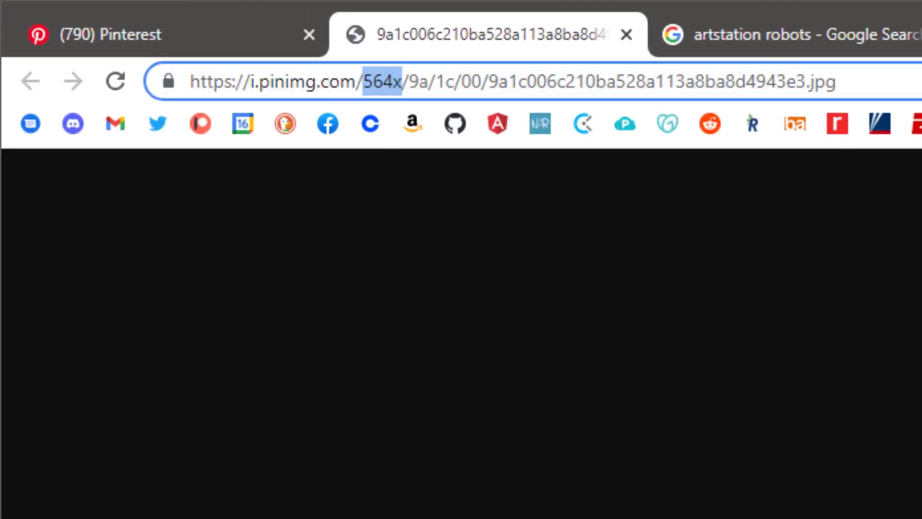
{"action": "mouse_move", "coordinate": [385, 97]}
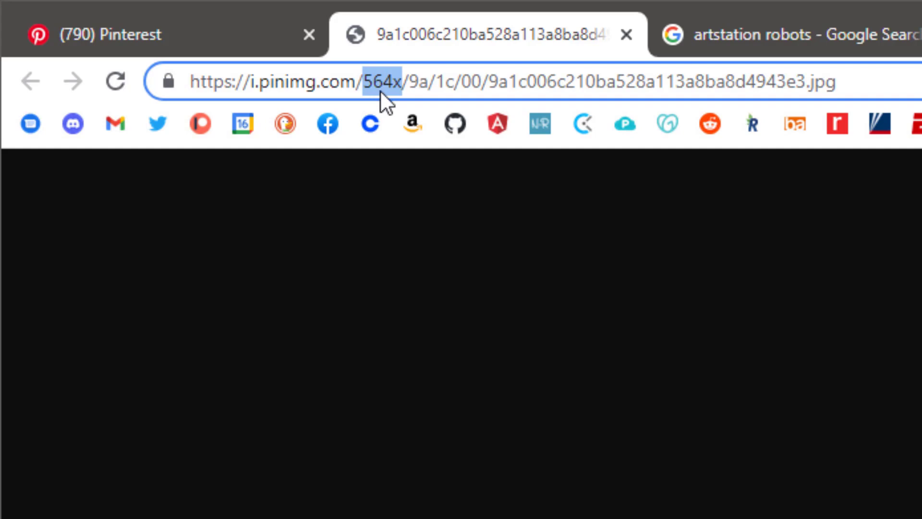
{"action": "mouse_move", "coordinate": [575, 122]}
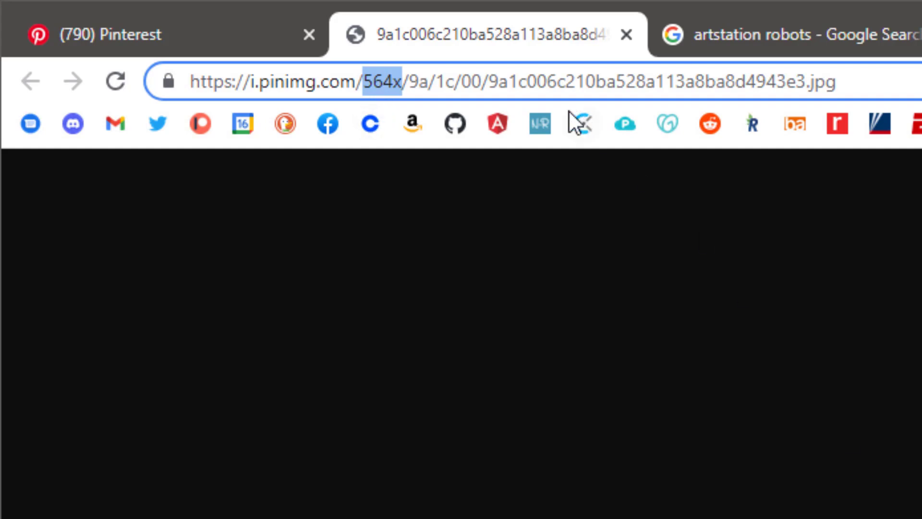
{"action": "type", "text": "originals"}
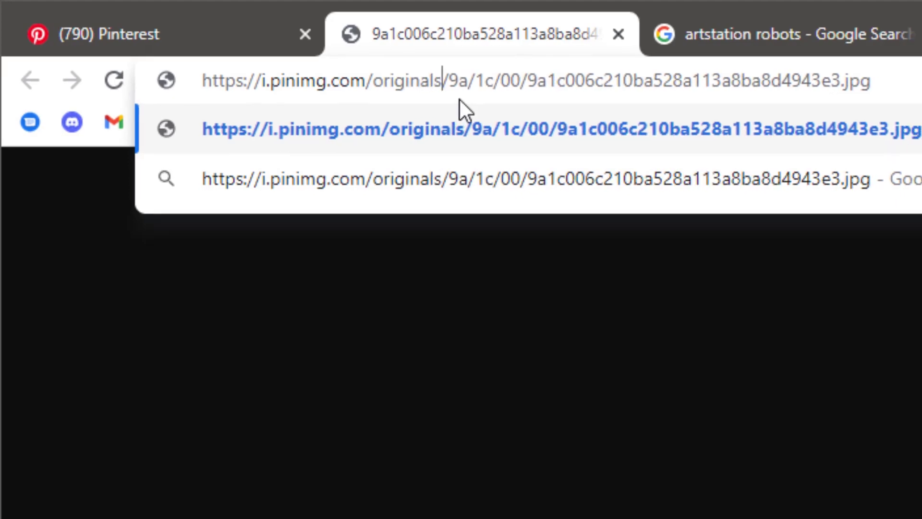
{"action": "key", "text": "Return"}
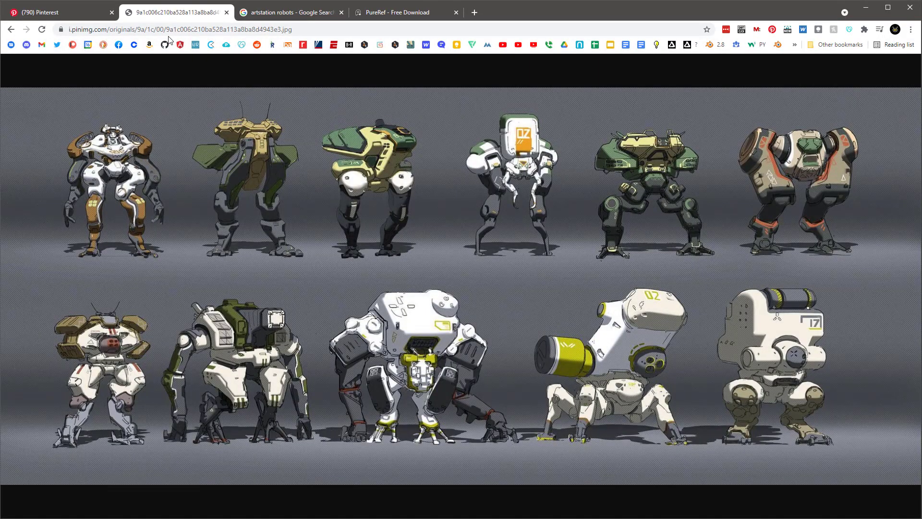
{"action": "mouse_move", "coordinate": [485, 208]}
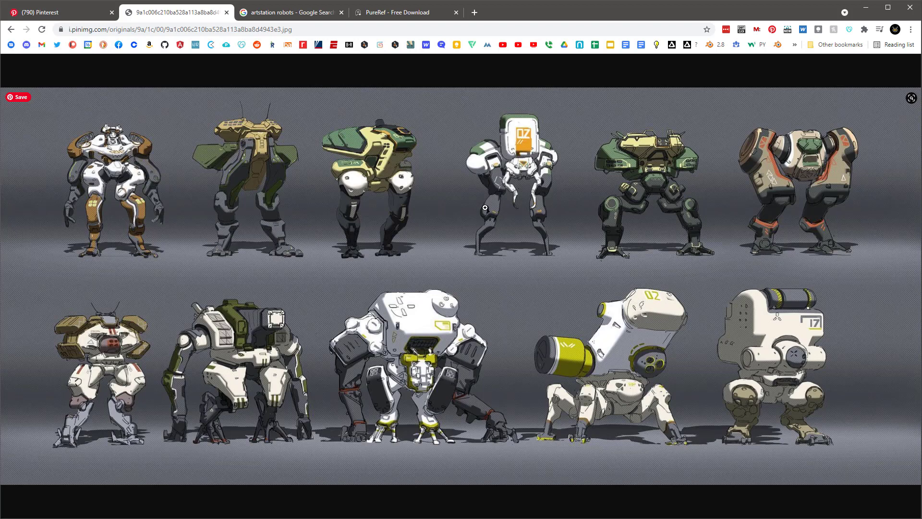
{"action": "right_click", "coordinate": [485, 207]}
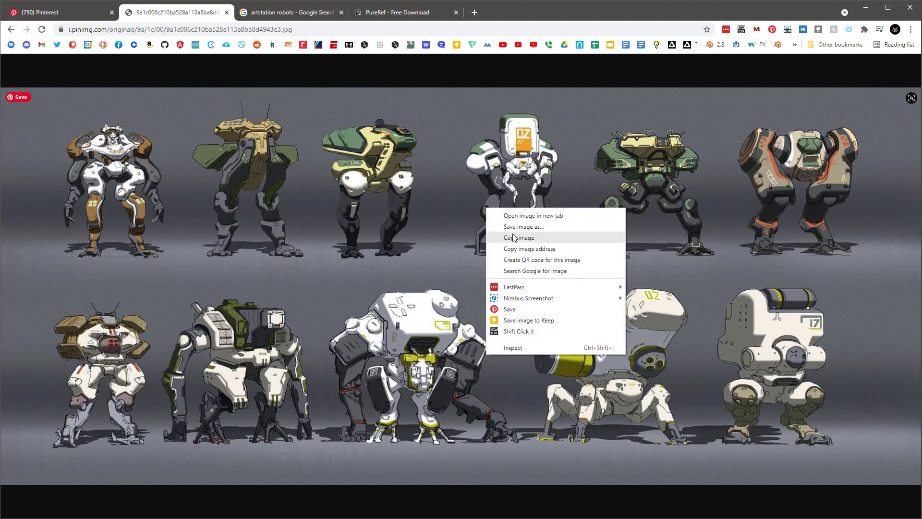
{"action": "left_click", "coordinate": [519, 238]}
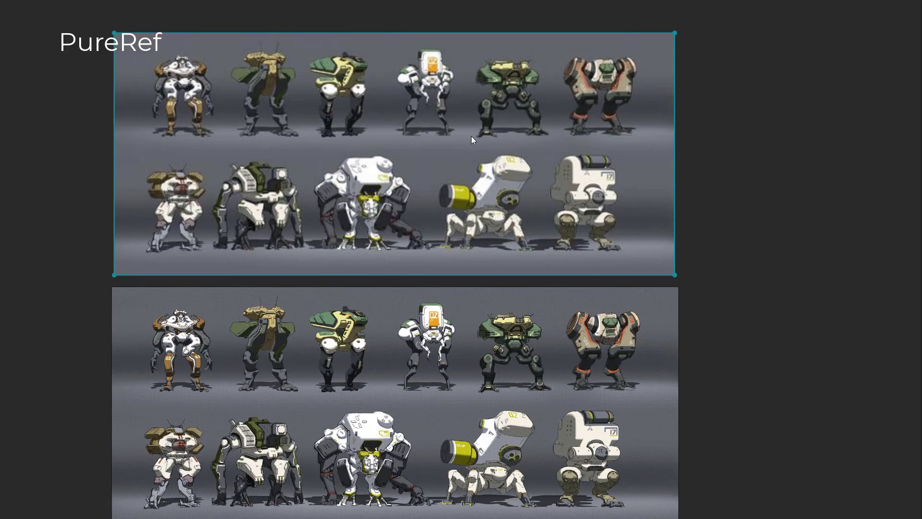
- Scroll the PureRef board to show both robot lineup copies together
{"action": "scroll", "scroll_direction": "up", "scroll_amount": 3}
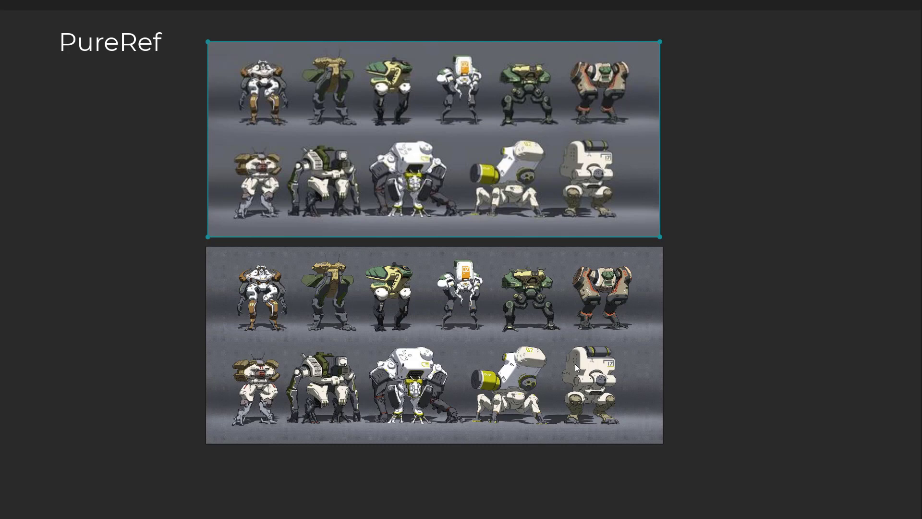
{"action": "mouse_move", "coordinate": [579, 345]}
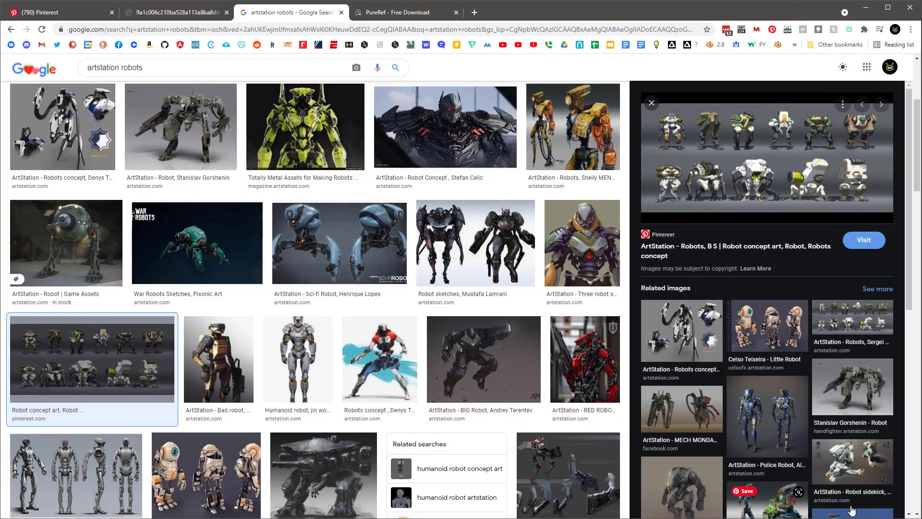
- Scroll the artstation robots results and save another robot lineup sheet to Pinterest
{"action": "scroll", "scroll_direction": "down", "scroll_amount": 3}
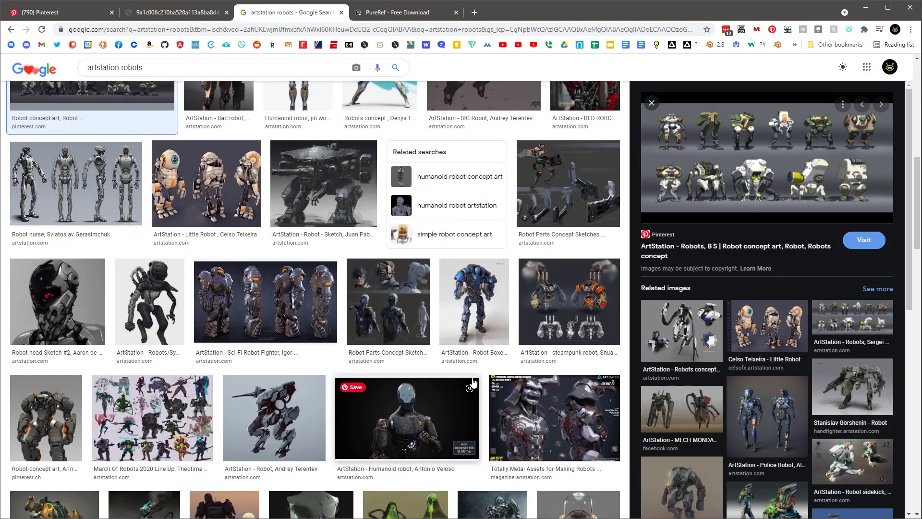
{"action": "scroll", "scroll_direction": "down", "scroll_amount": 3}
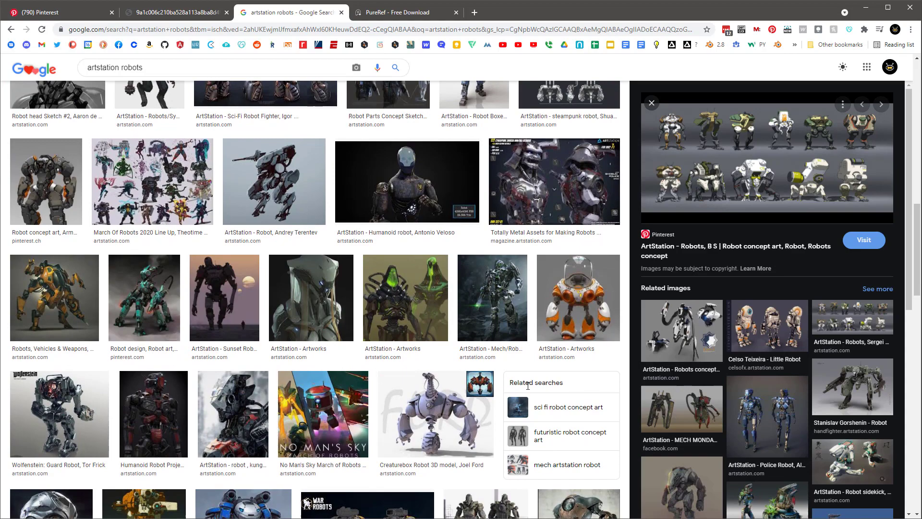
{"action": "scroll", "scroll_direction": "down", "scroll_amount": 3}
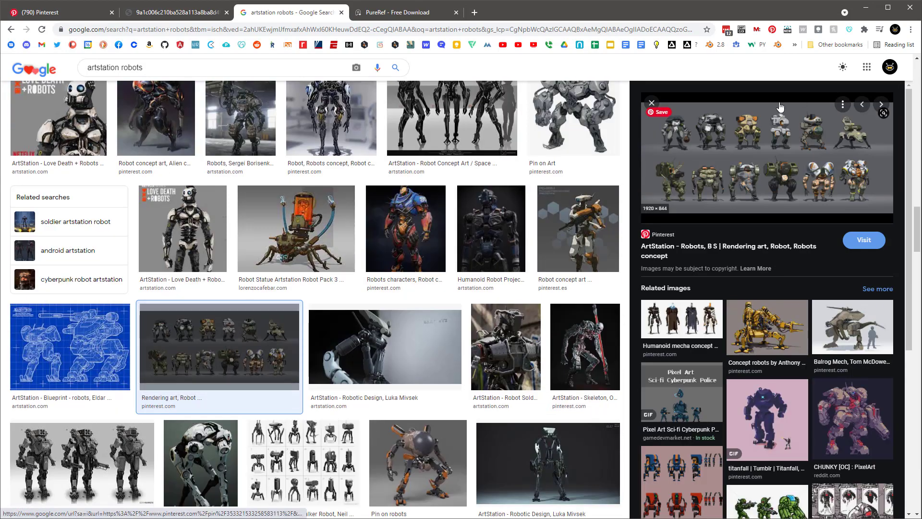
{"action": "left_click", "coordinate": [658, 112]}
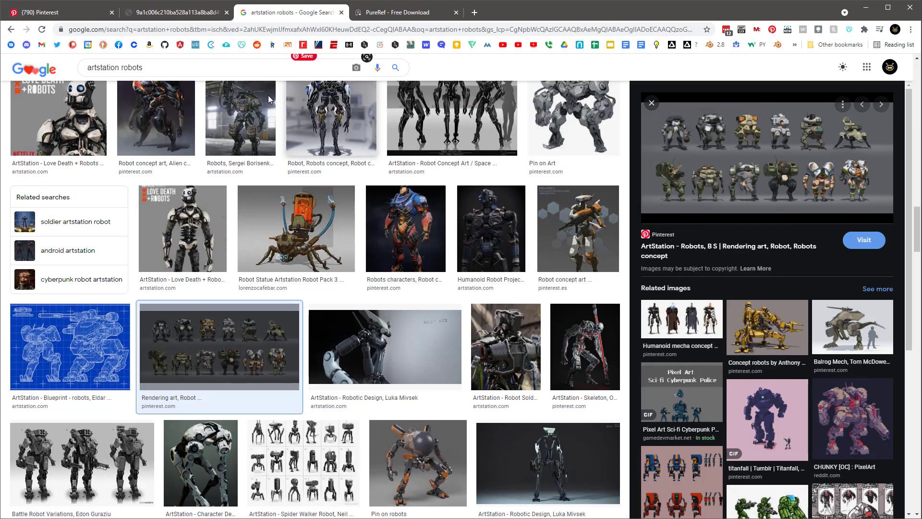
- Preview the Spider Walker Robot concept sheet and save it to the Robots board
{"action": "scroll", "scroll_direction": "down", "scroll_amount": 3}
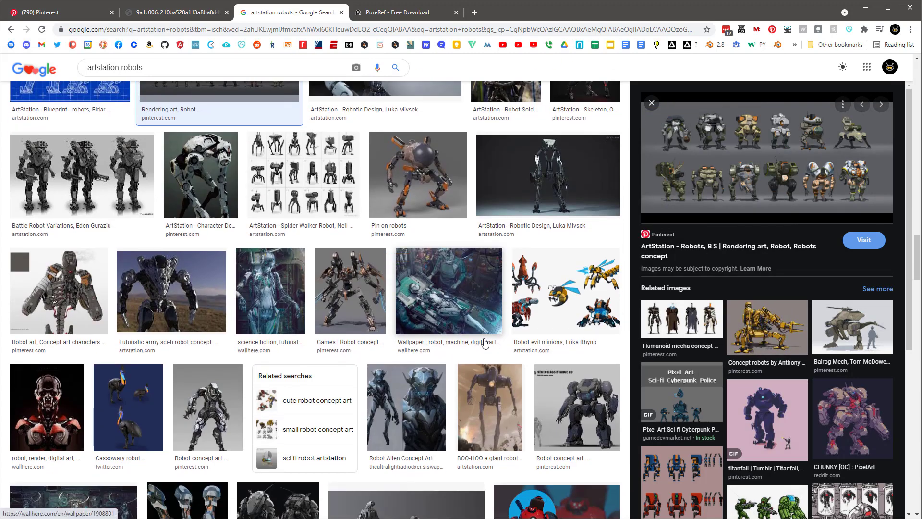
{"action": "left_click", "coordinate": [304, 175]}
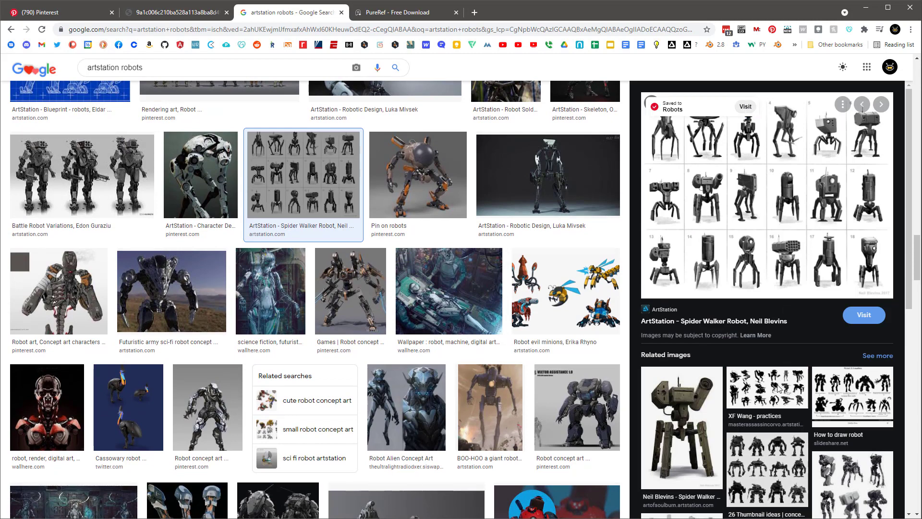
{"action": "scroll", "scroll_direction": "down", "scroll_amount": 3}
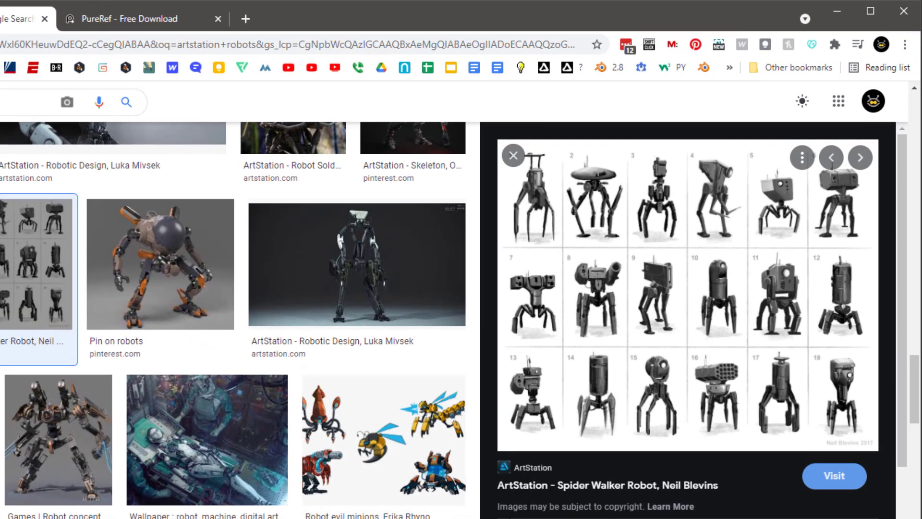
{"action": "mouse_move", "coordinate": [513, 448]}
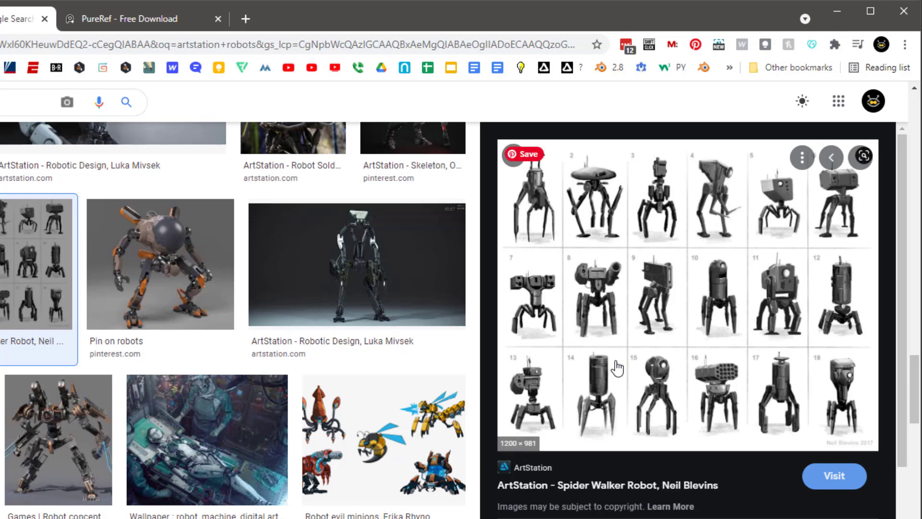
{"action": "scroll", "scroll_direction": "down", "scroll_amount": 3}
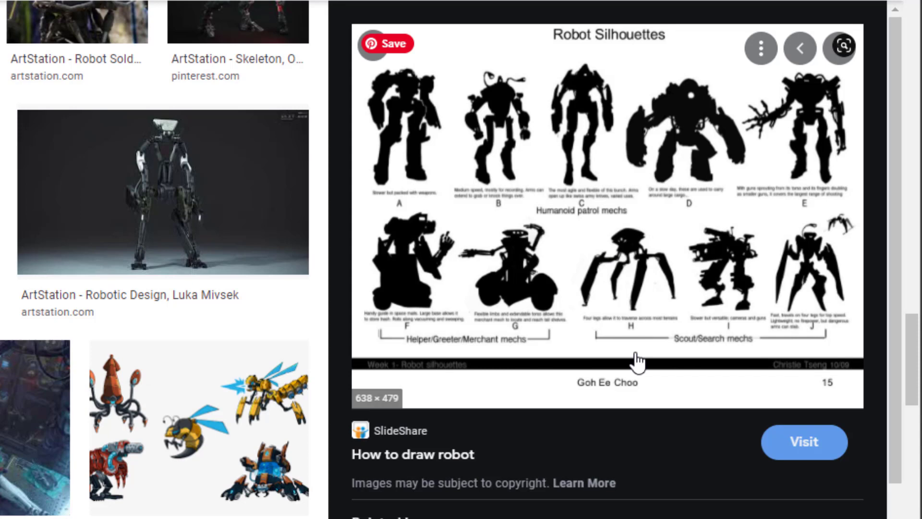
{"action": "scroll", "scroll_direction": "down", "scroll_amount": 3}
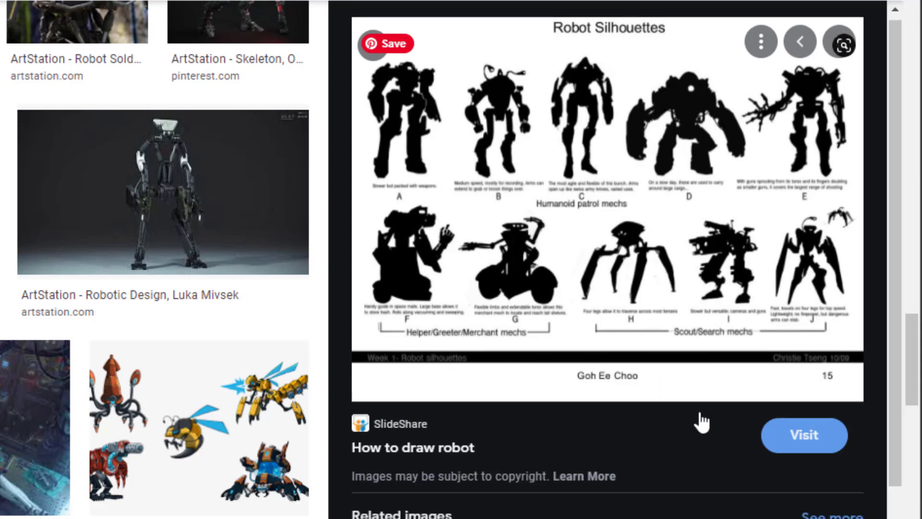
{"action": "scroll", "scroll_direction": "down", "scroll_amount": 3}
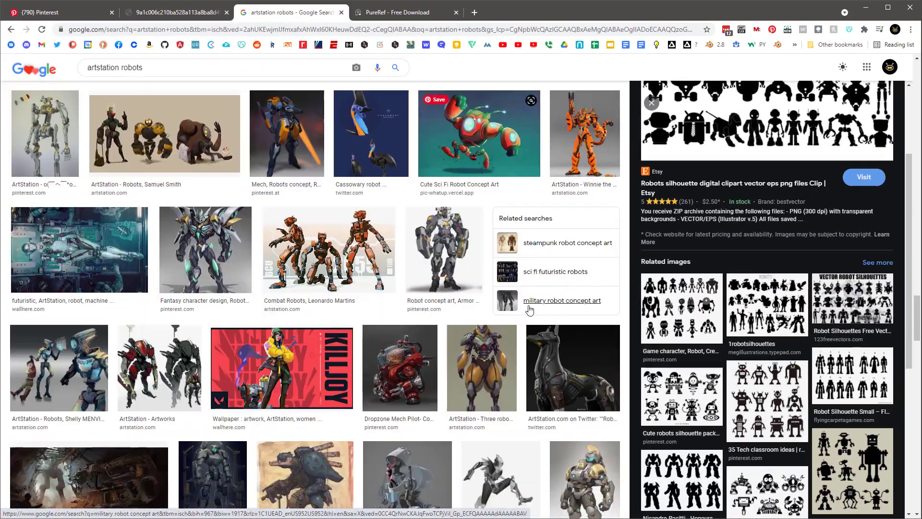
{"action": "left_click", "coordinate": [339, 283]}
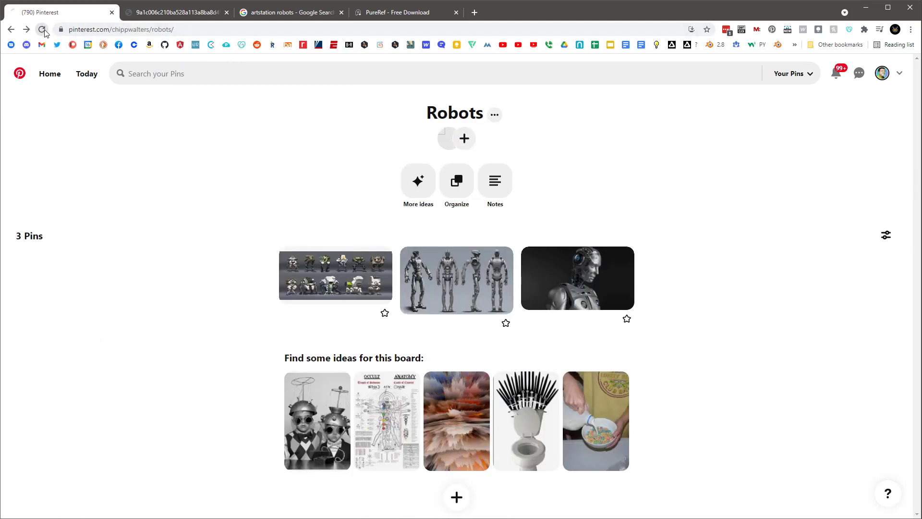
- Reload the Robots board to show six pins and open the spider-legged robot pin
{"action": "left_click", "coordinate": [41, 29]}
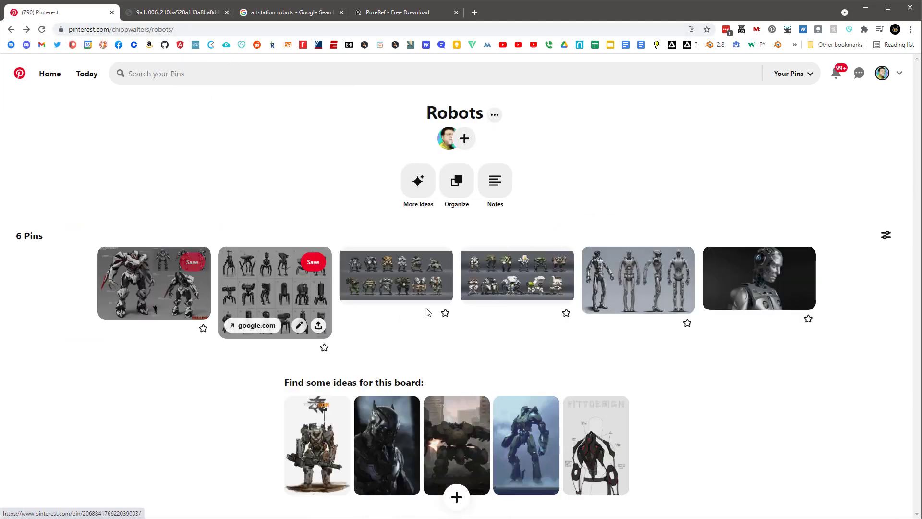
{"action": "mouse_move", "coordinate": [760, 354]}
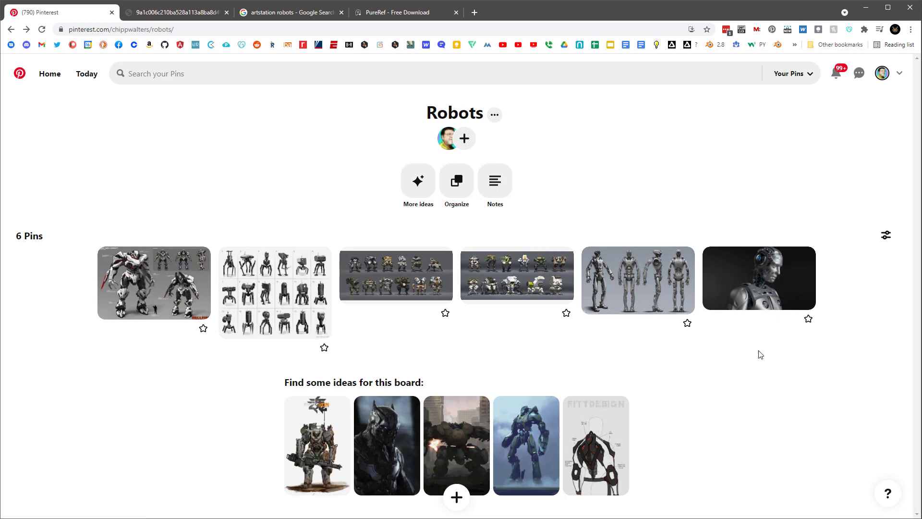
{"action": "left_click", "coordinate": [274, 293]}
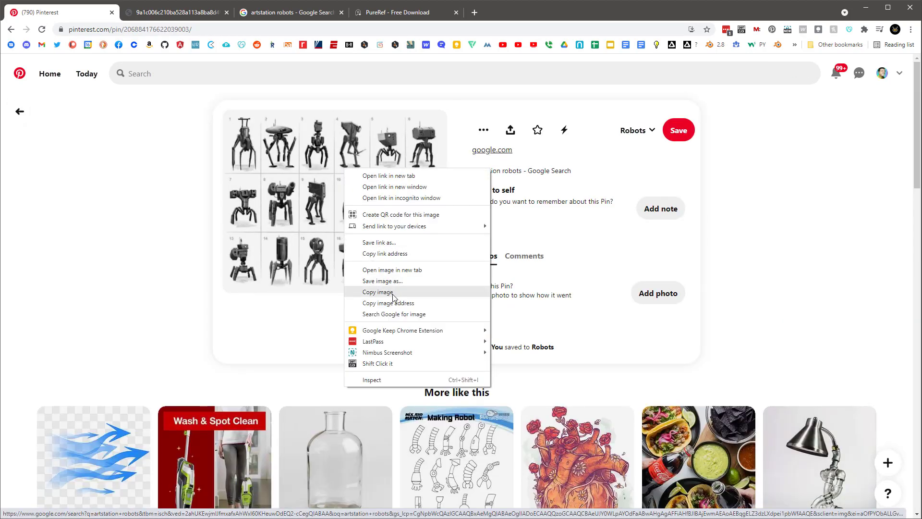
- Open the spider-legged sheet's image in a new tab and start replacing 564x with originals
{"action": "left_click", "coordinate": [392, 269]}
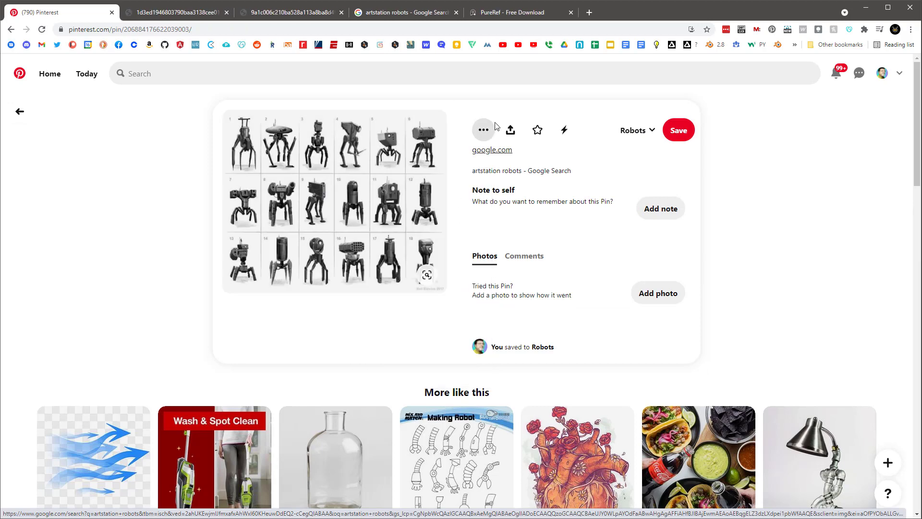
{"action": "left_click", "coordinate": [174, 11]}
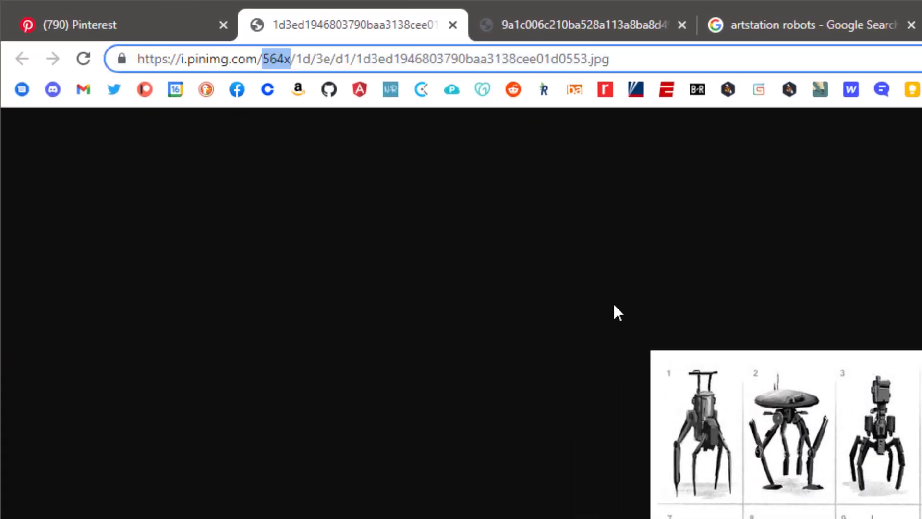
{"action": "type", "text": "ori"}
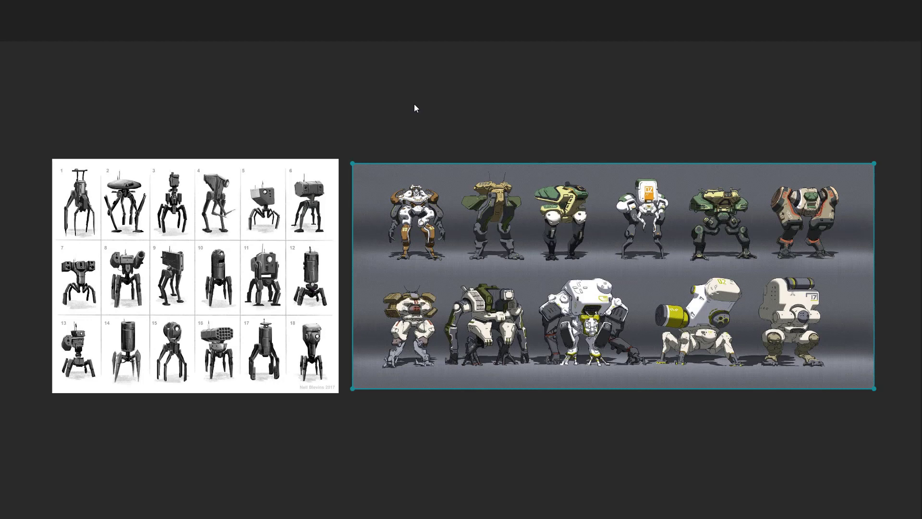
{"action": "mouse_move", "coordinate": [419, 111]}
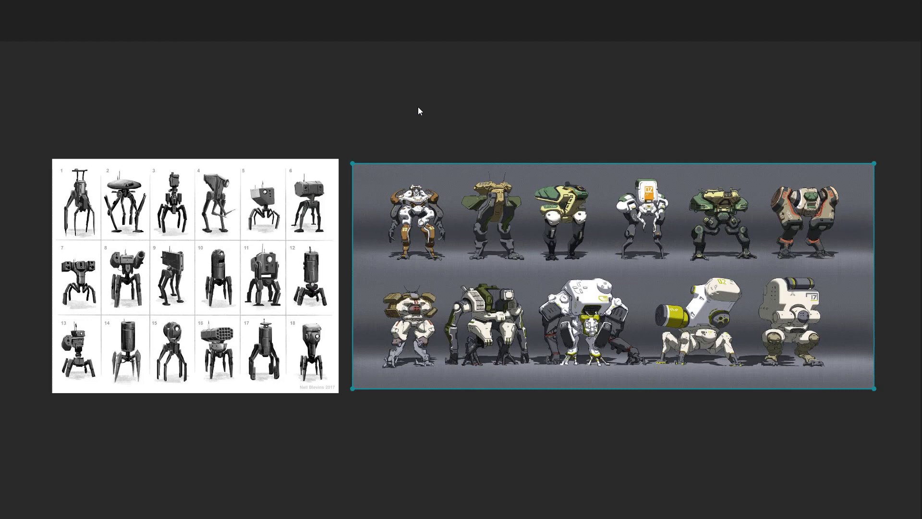